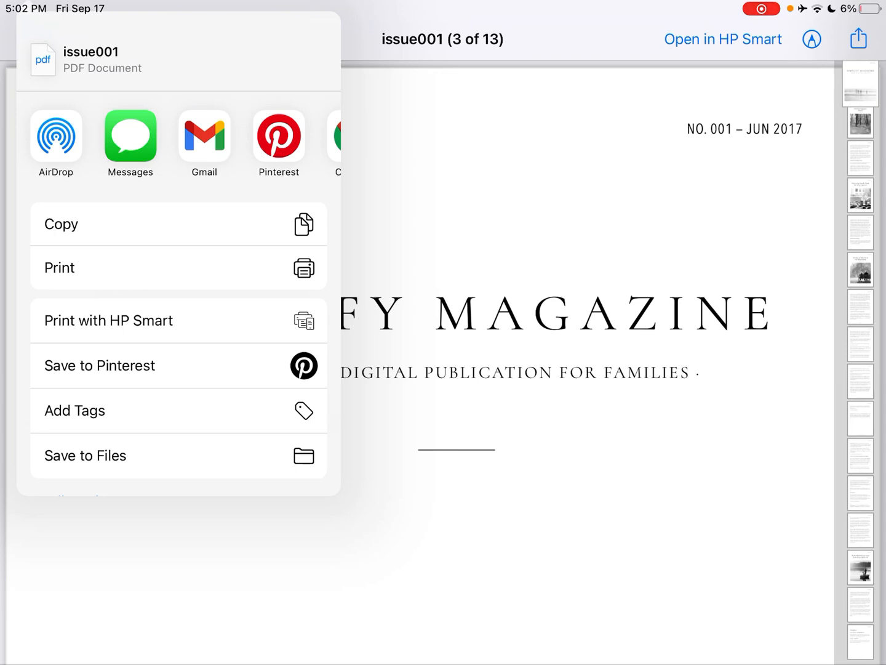
# Check the system Printer Options for issue001, then switch to the App Store Search page
pyautogui.click(60, 268)
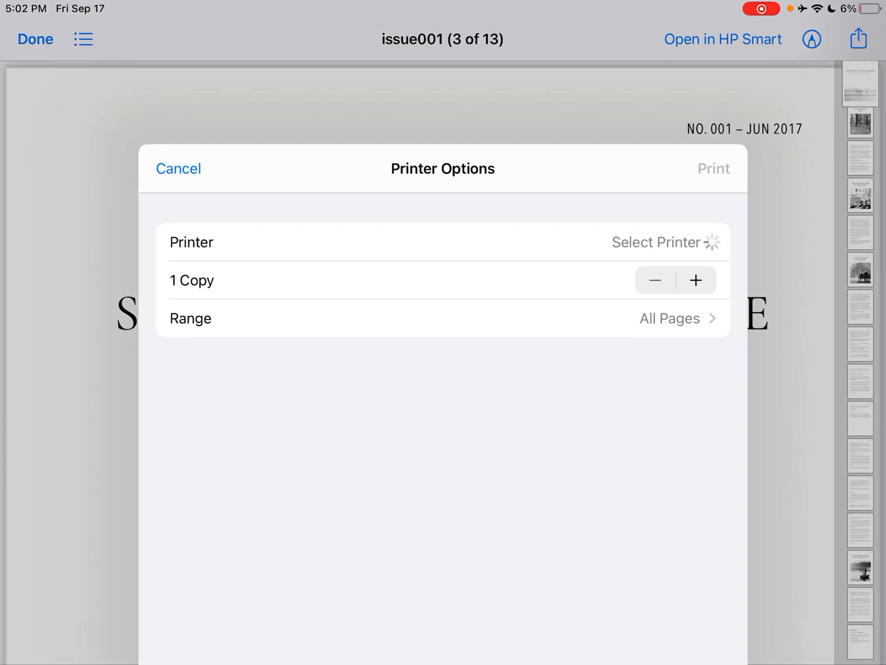
pyautogui.click(655, 242)
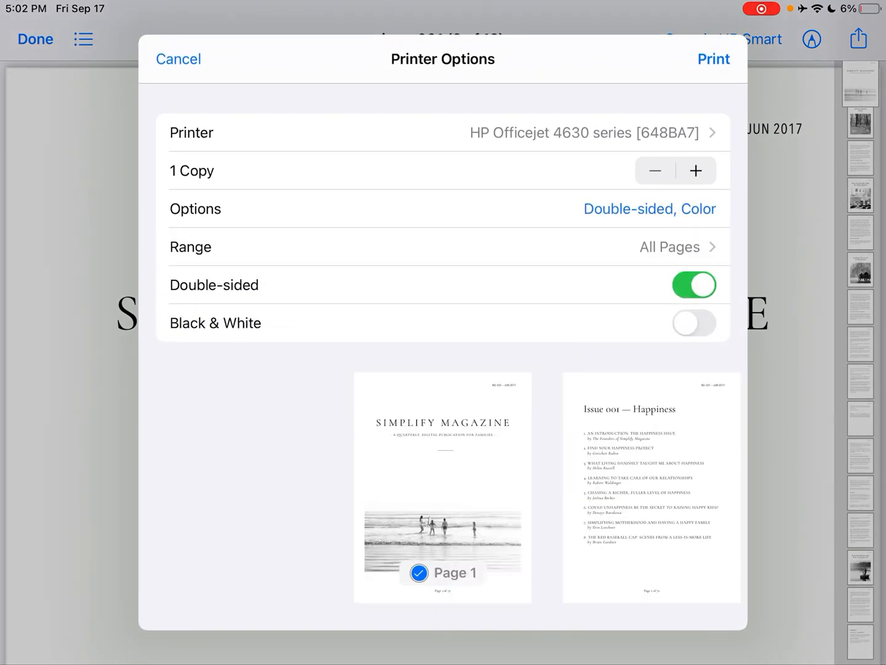
pyautogui.click(694, 322)
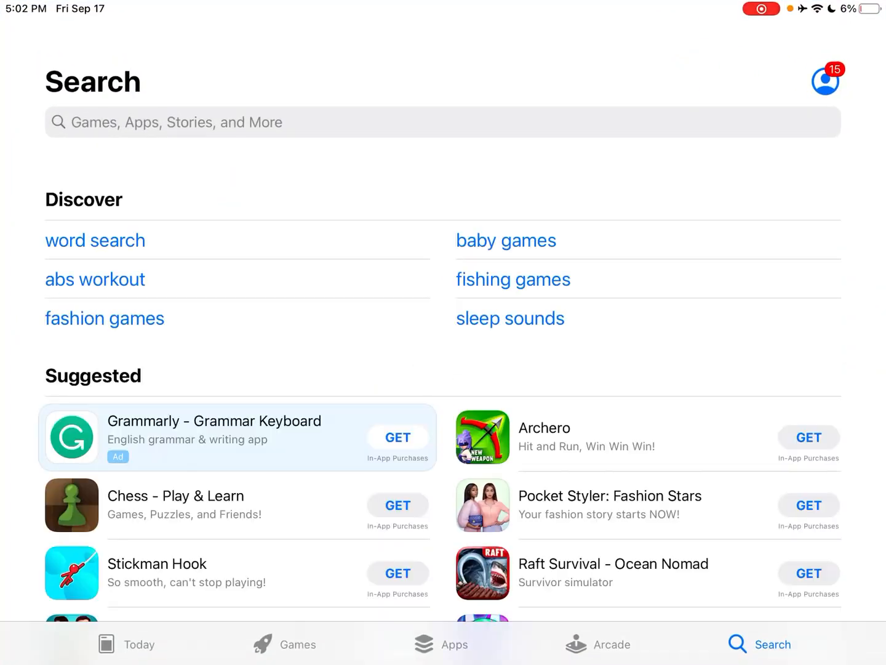
# Search the App Store for 'hp smart' and launch the already-installed HP Smart app
pyautogui.write('h')
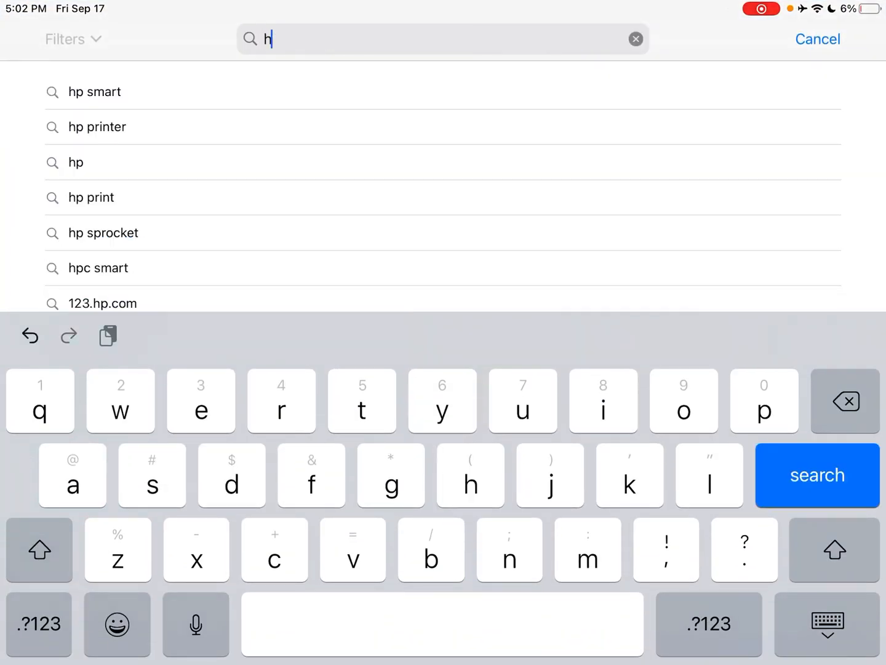
pyautogui.click(95, 91)
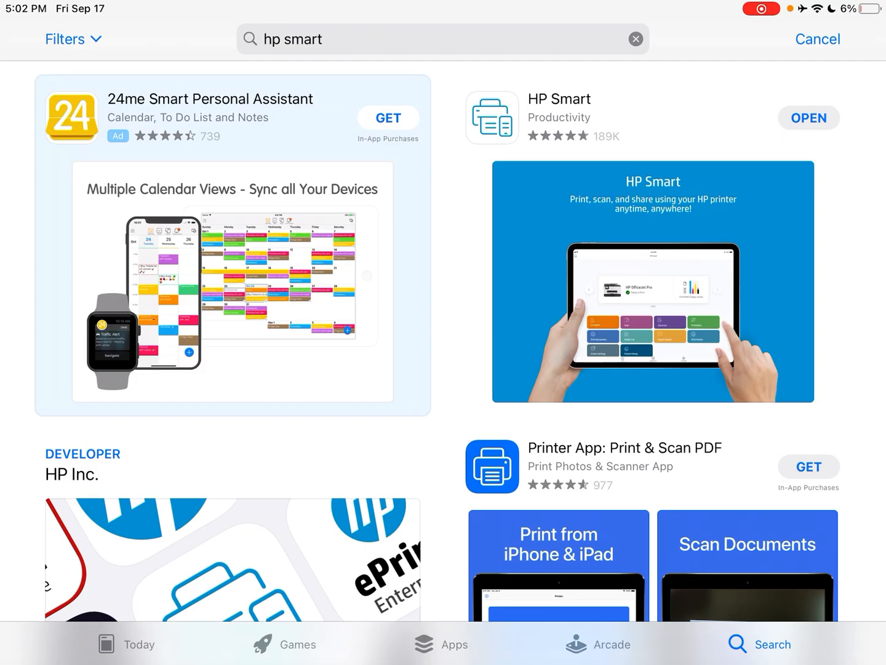
pyautogui.click(809, 117)
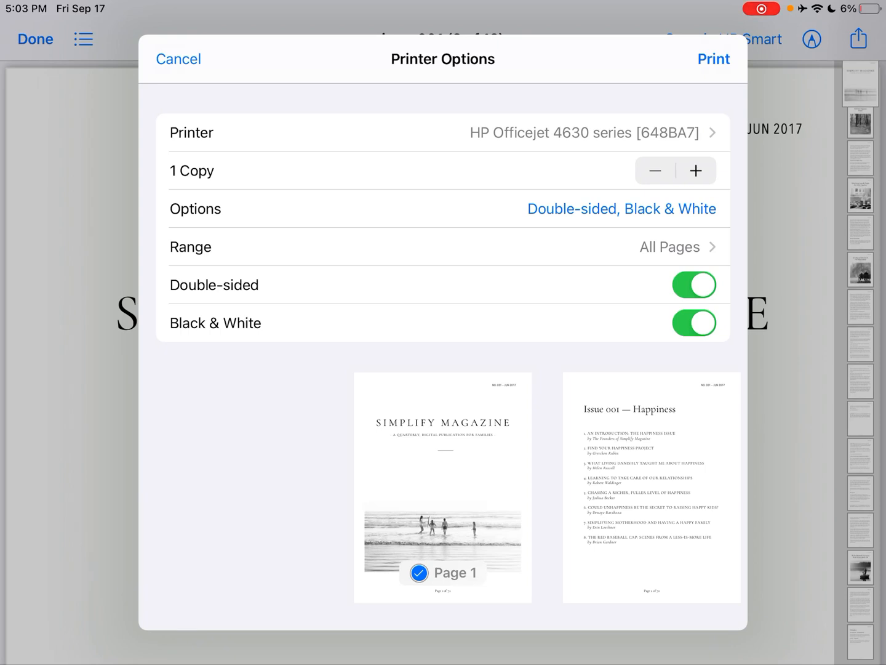
# Cancel the system print dialog and share issue001 via Print with HP Smart, dismissing the Low Battery alert
pyautogui.click(178, 59)
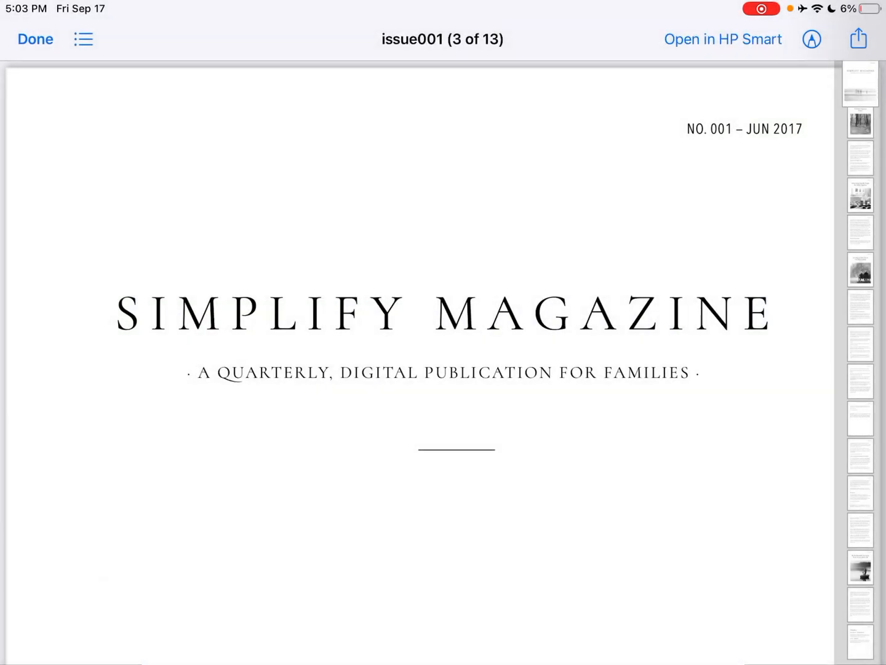
pyautogui.click(858, 39)
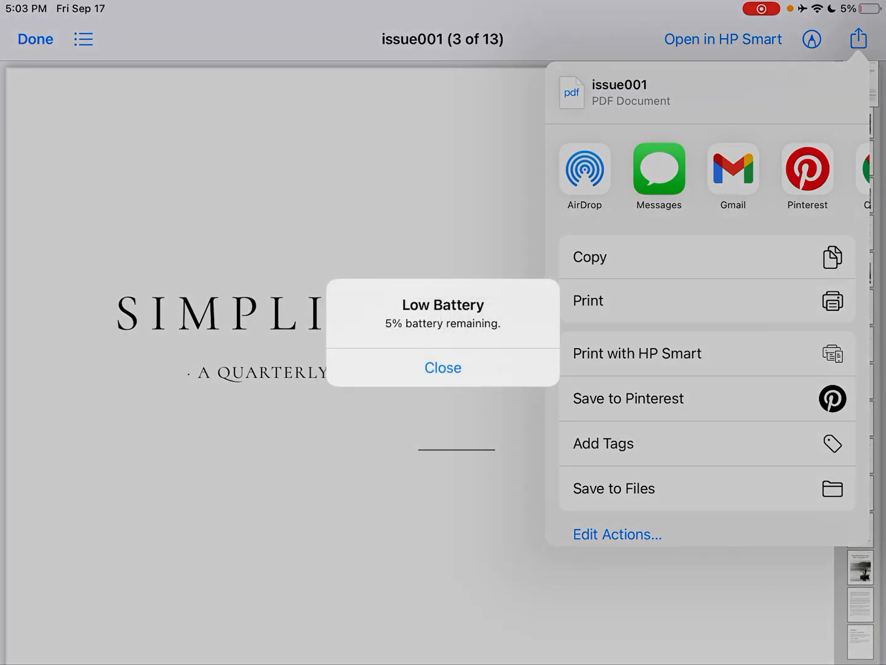
pyautogui.click(443, 368)
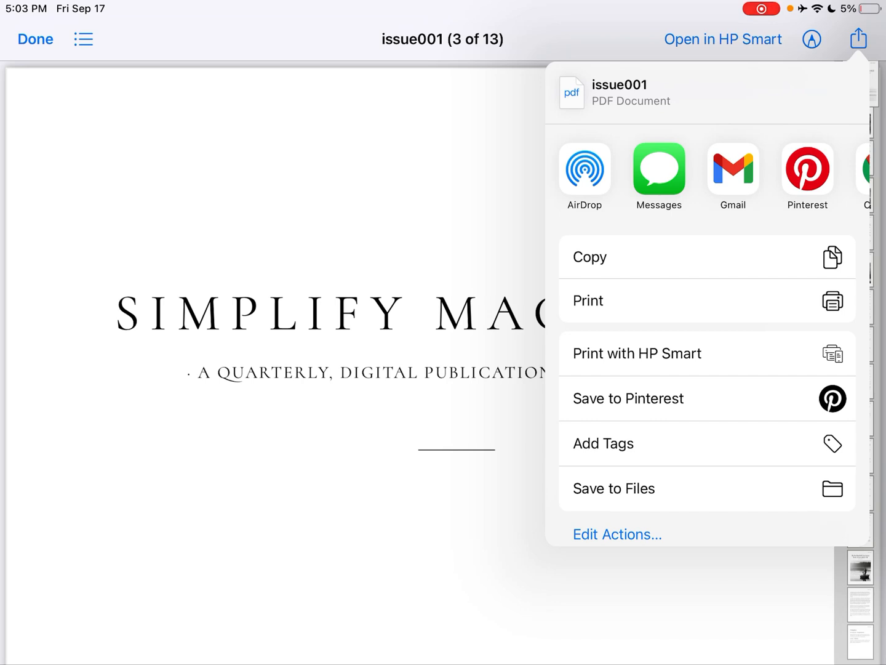
pyautogui.click(588, 301)
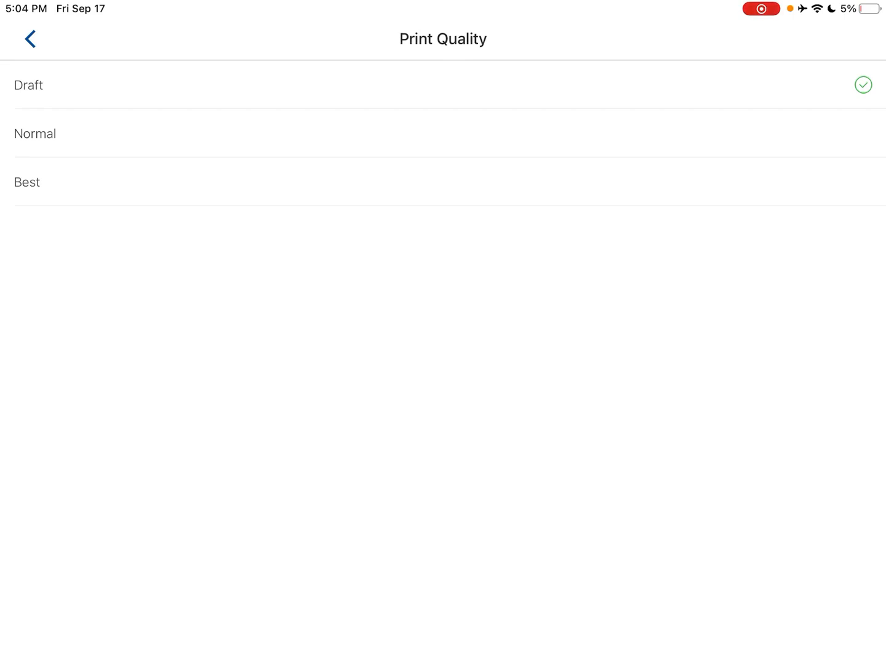
# Set Print Quality to Draft and Color Option to Black Only for the Officejet 4630
pyautogui.click(27, 39)
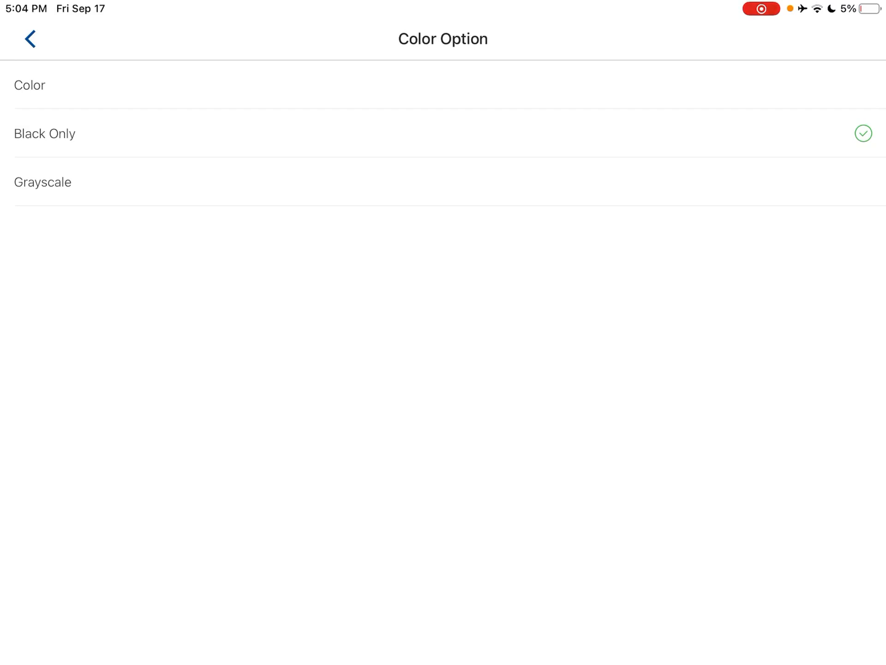
pyautogui.click(27, 38)
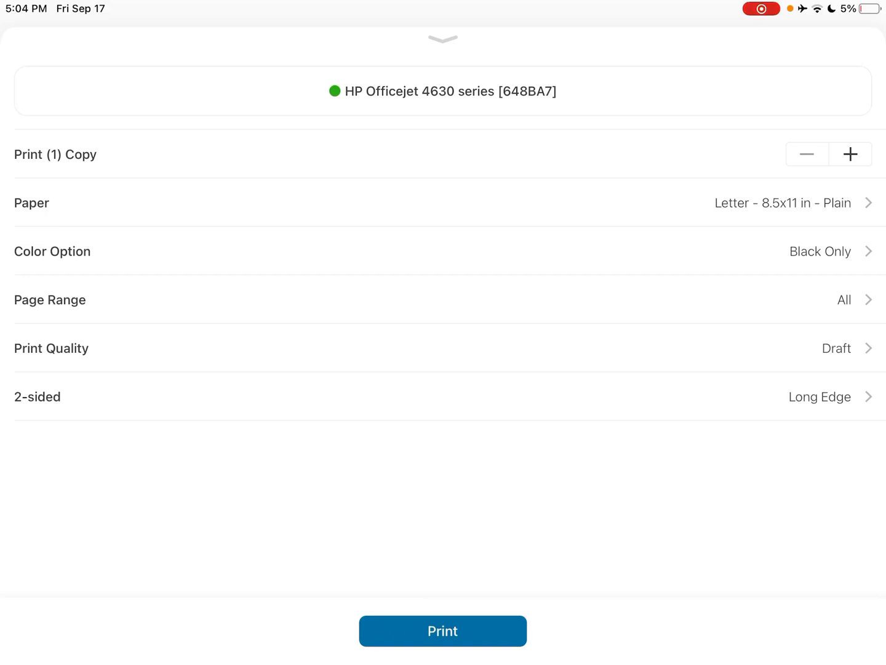
# Limit the page range to pages 1-2 and 19 by deselecting all 72 pages and ticking those three
pyautogui.click(443, 315)
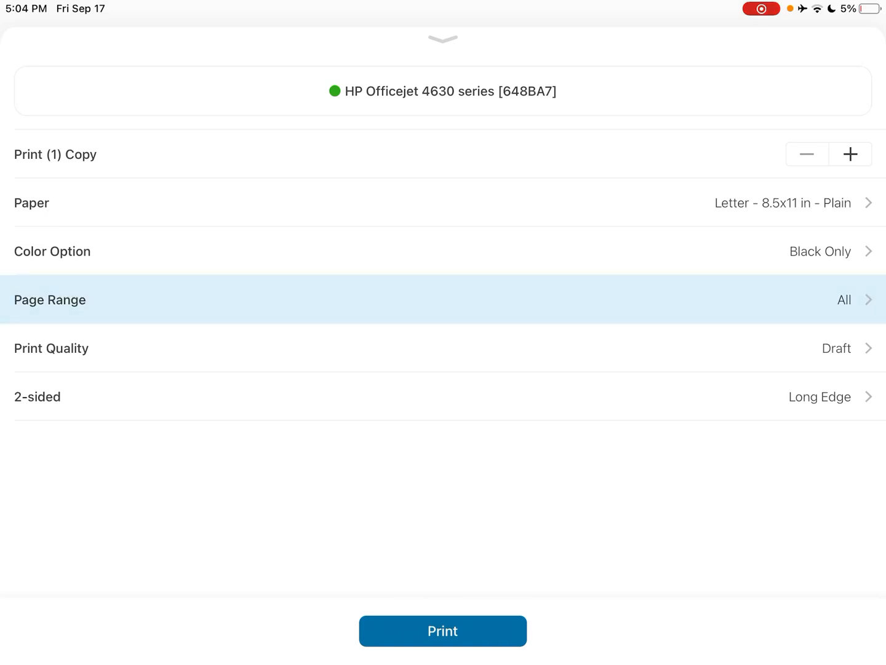
pyautogui.click(442, 311)
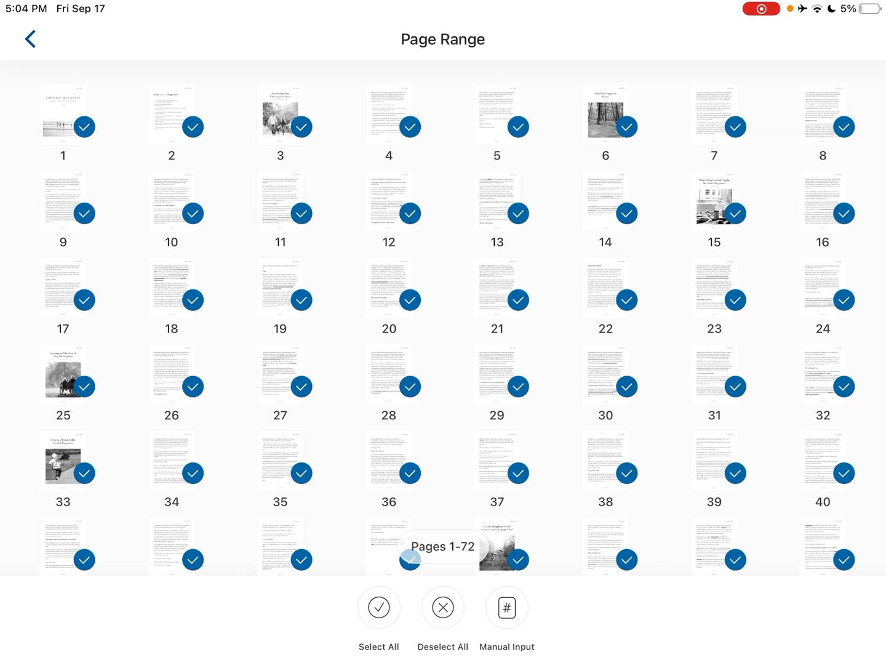
pyautogui.click(442, 607)
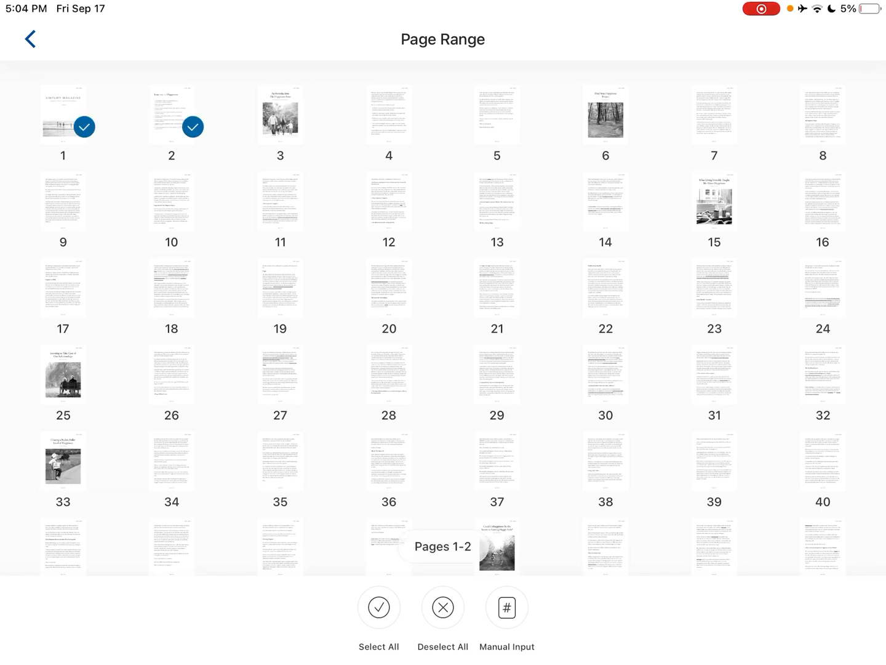
pyautogui.click(280, 288)
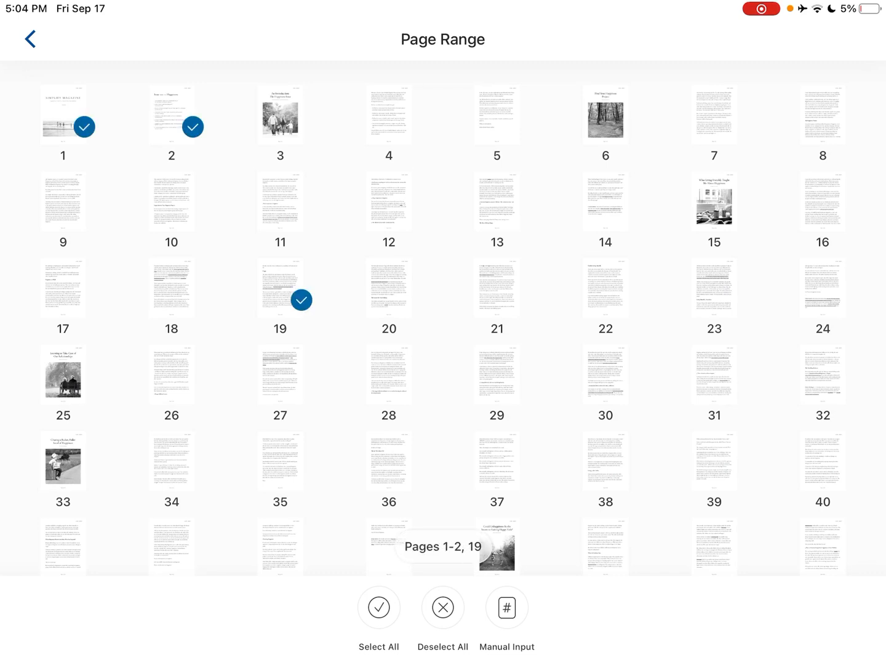
pyautogui.click(27, 39)
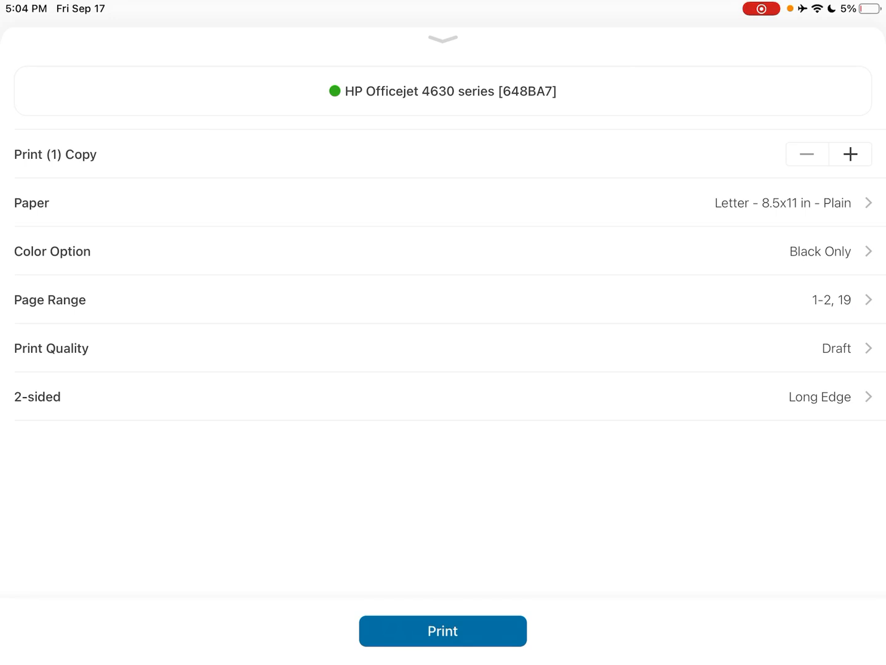